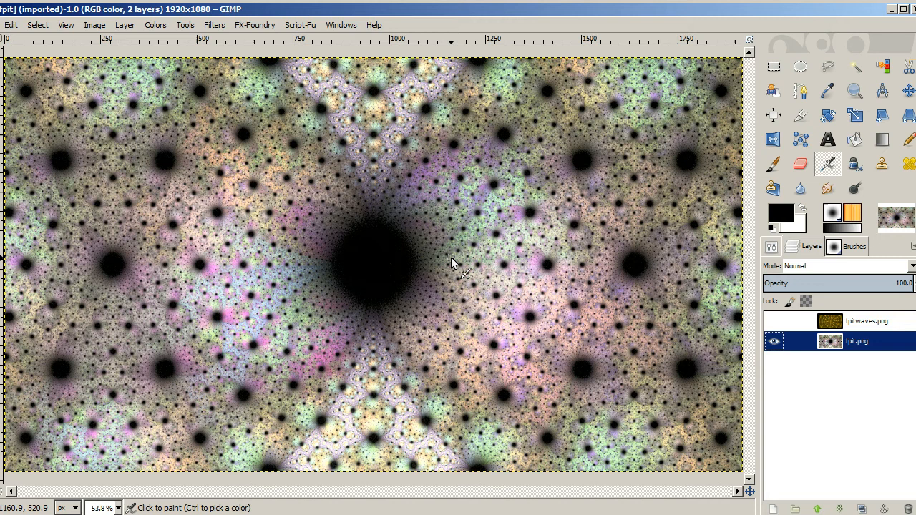
{"action": "mouse_move", "coordinate": [544, 307]}
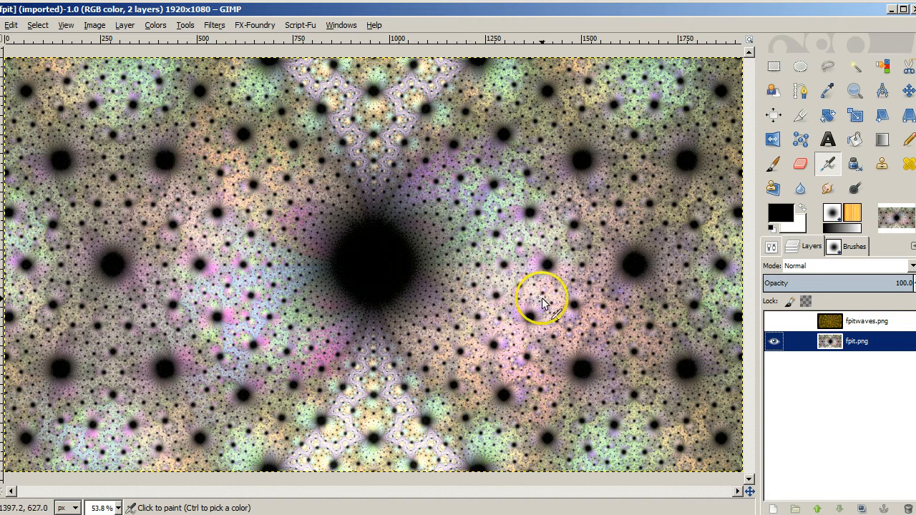
{"action": "mouse_move", "coordinate": [422, 286]}
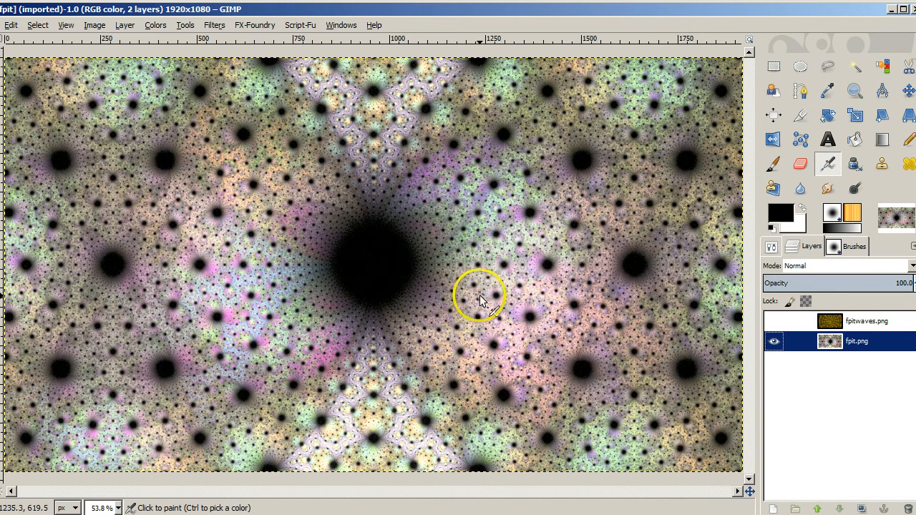
{"action": "mouse_move", "coordinate": [412, 289]}
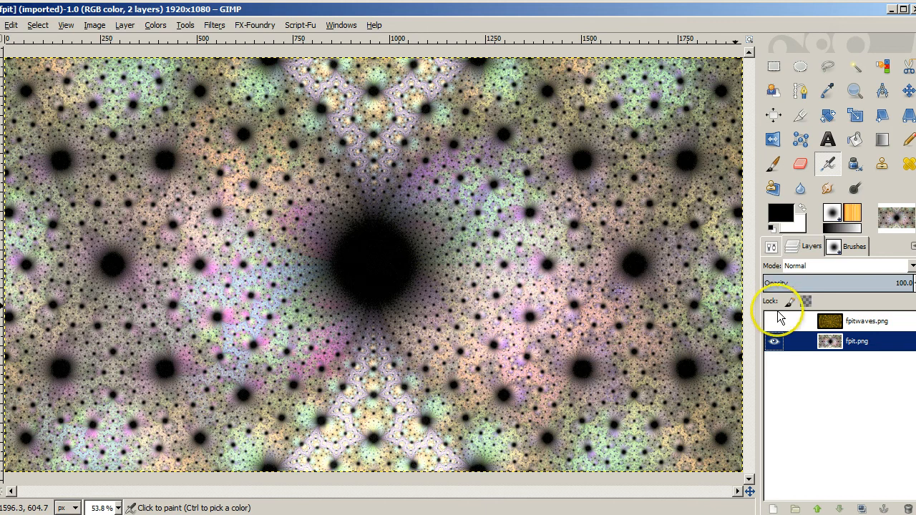
Make the fpitwaves.png golden ripple layer visible in the Layers panel.
{"action": "left_click", "coordinate": [775, 321]}
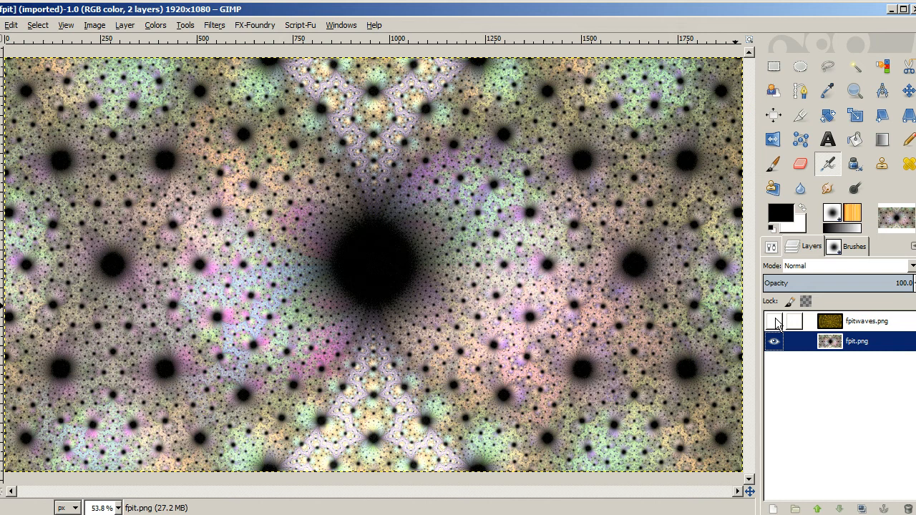
{"action": "left_click", "coordinate": [776, 321]}
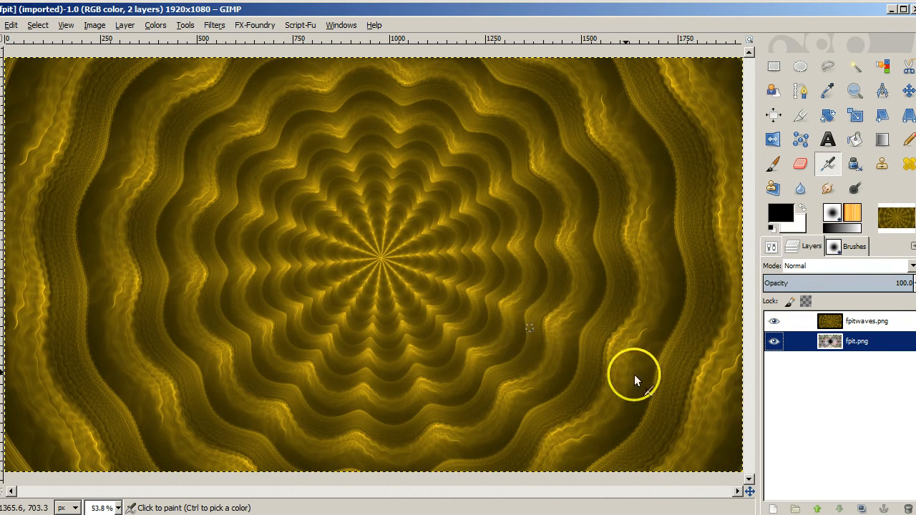
{"action": "mouse_move", "coordinate": [372, 258]}
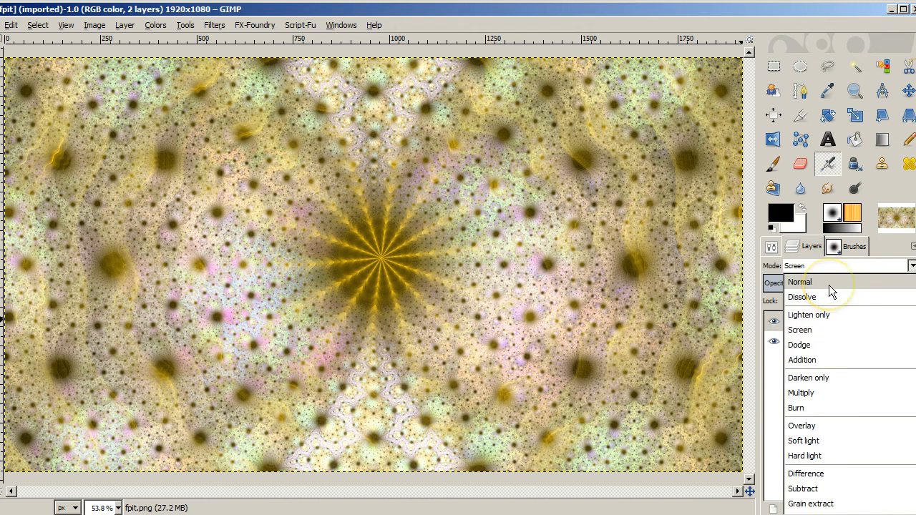
Set the pit layer to Normal mode, fade opacity to about 48, then restore it to 100.
{"action": "left_click", "coordinate": [799, 282]}
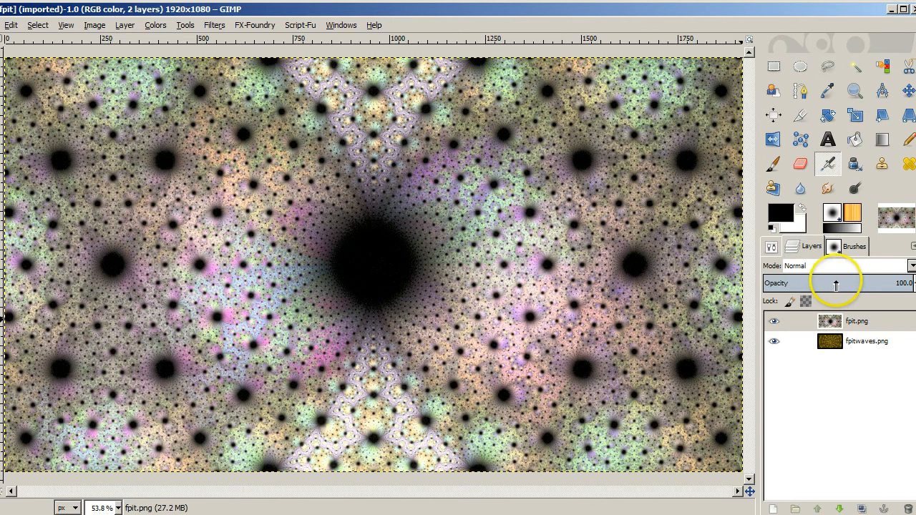
{"action": "left_click_drag", "start_coordinate": [836, 283], "coordinate": [836, 283]}
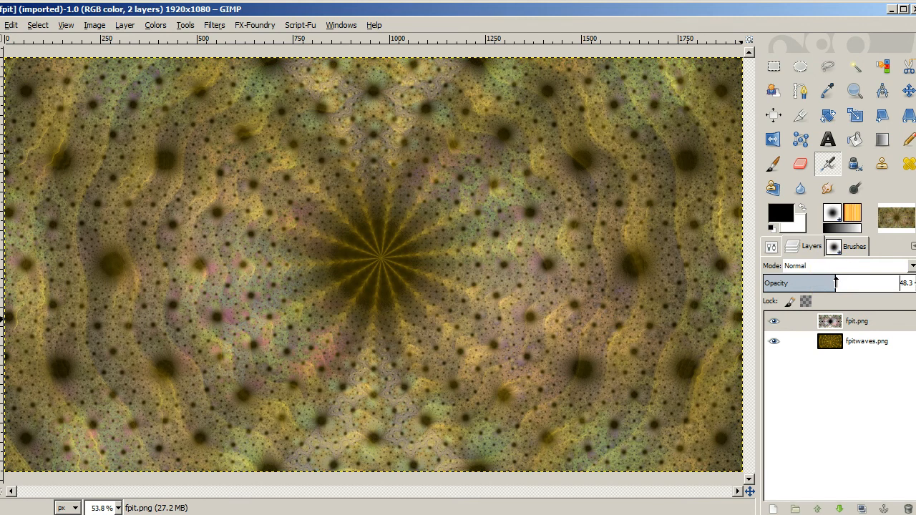
{"action": "left_click_drag", "start_coordinate": [833, 284], "coordinate": [871, 284]}
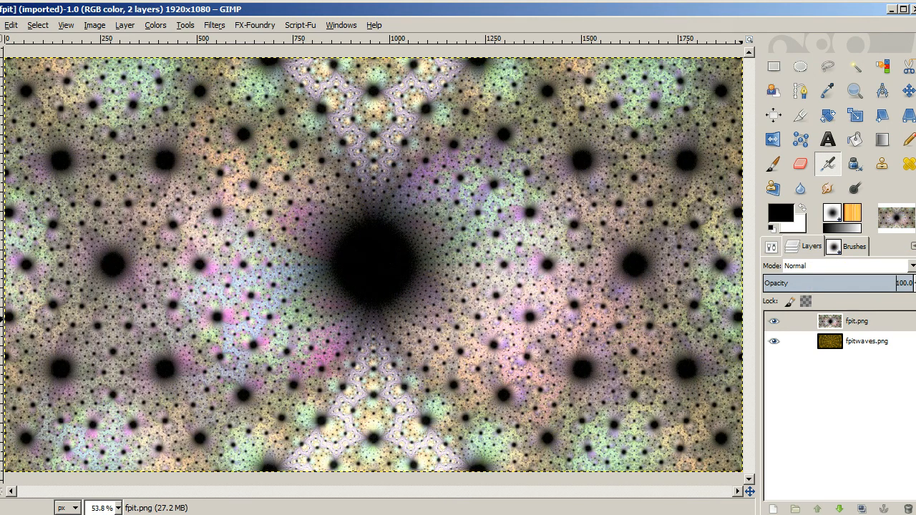
{"action": "mouse_move", "coordinate": [637, 300]}
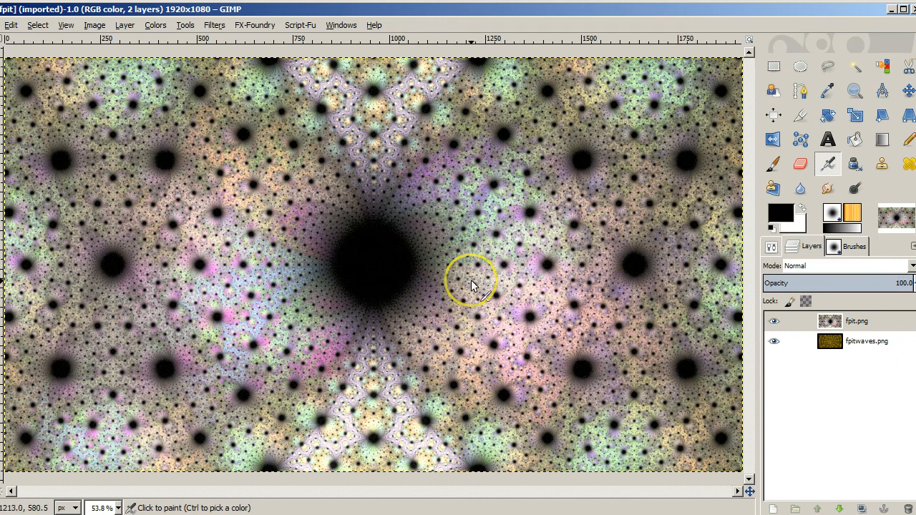
{"action": "mouse_move", "coordinate": [435, 280]}
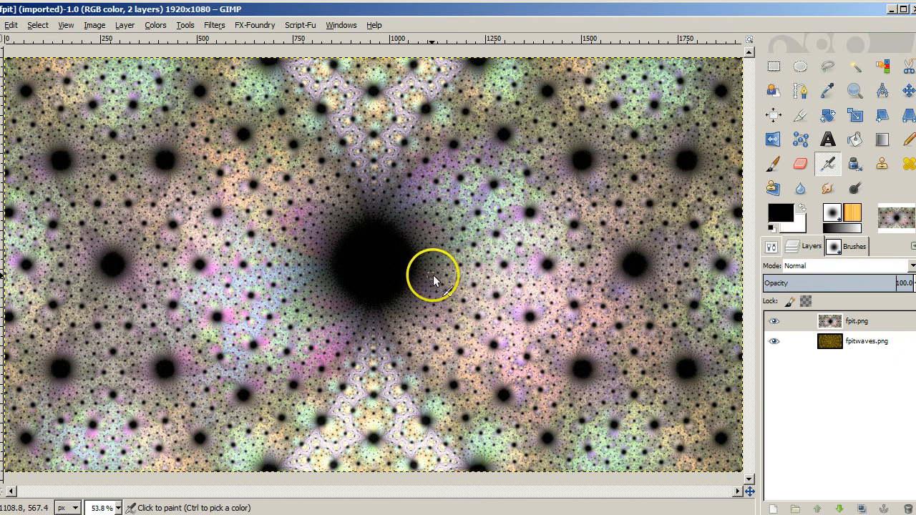
{"action": "mouse_move", "coordinate": [434, 262]}
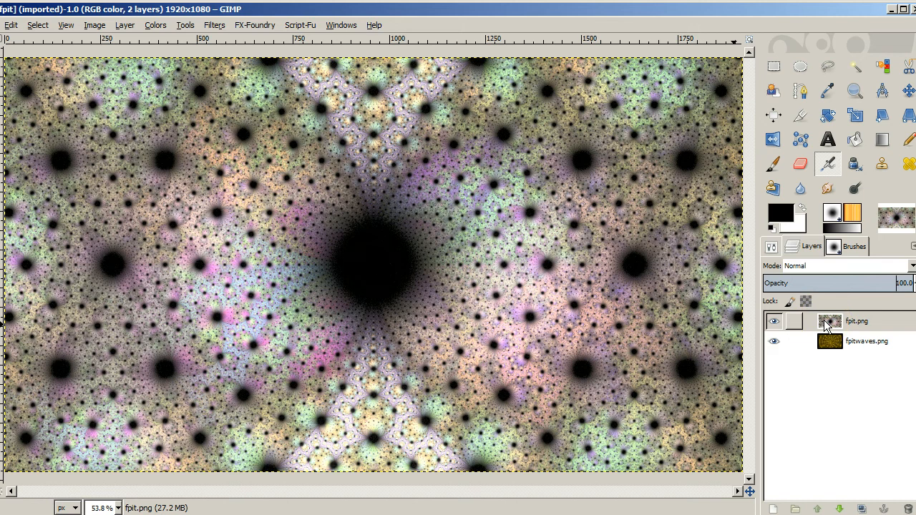
Choose the 2. Hardness 075 brush for the Eraser tool.
{"action": "left_click", "coordinate": [847, 246]}
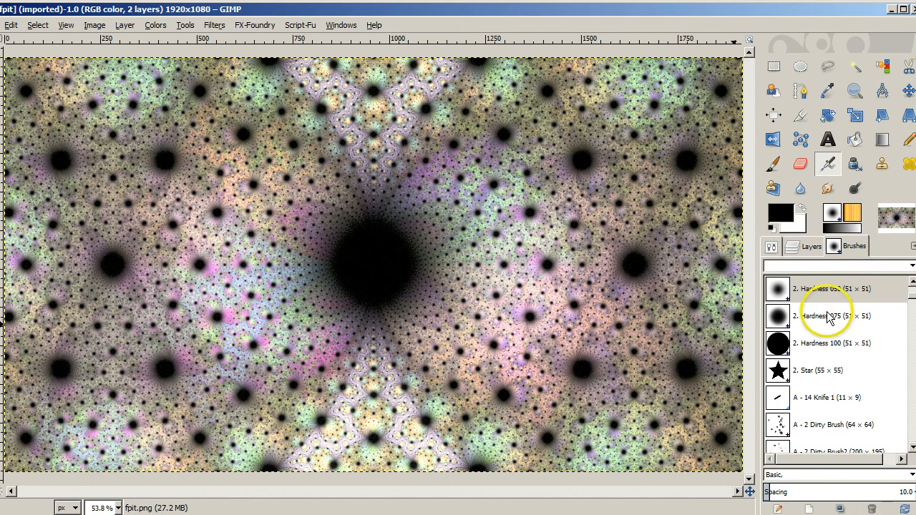
{"action": "left_click", "coordinate": [823, 317]}
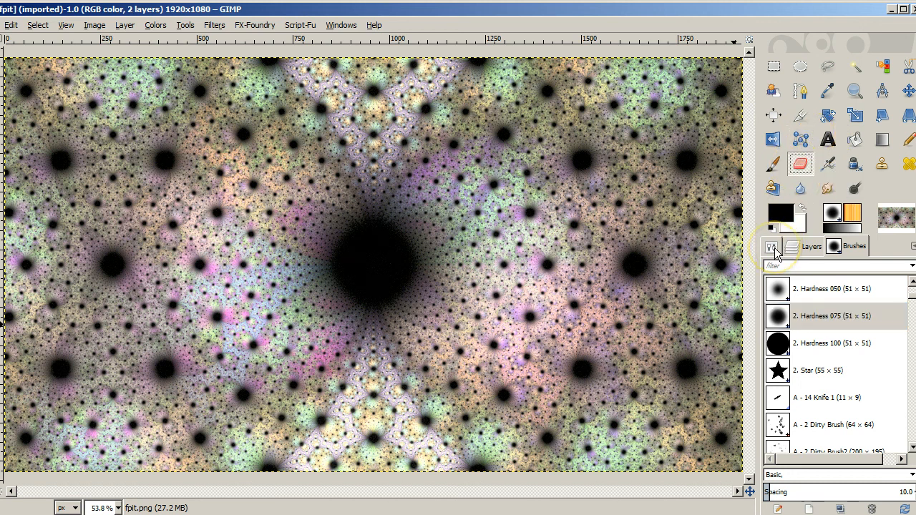
{"action": "left_click", "coordinate": [770, 247]}
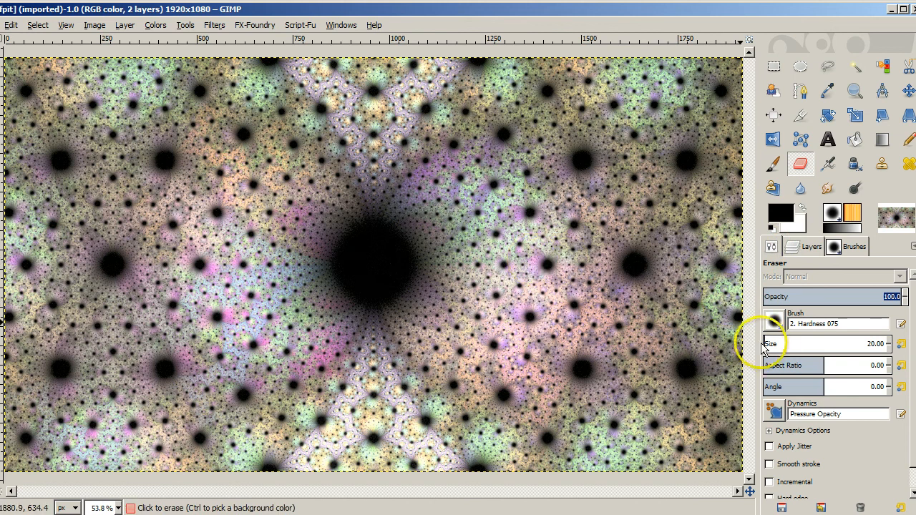
{"action": "mouse_move", "coordinate": [778, 347]}
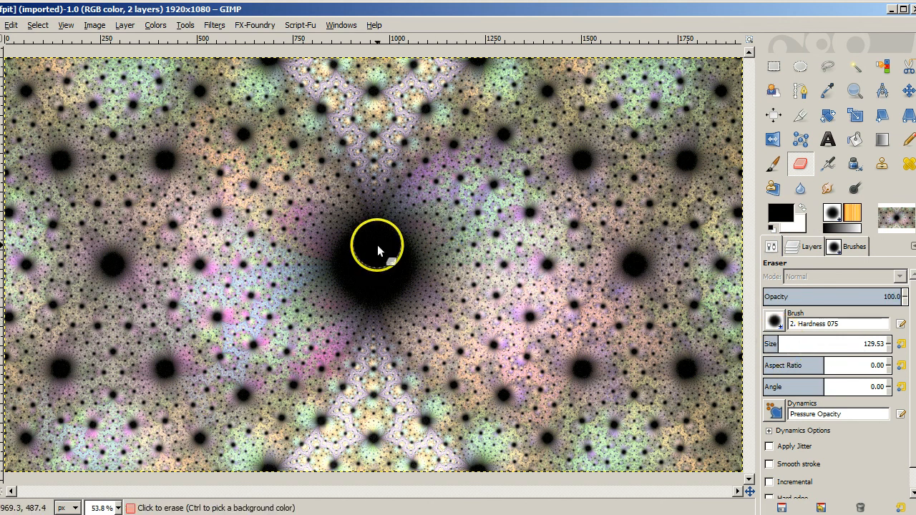
{"action": "mouse_move", "coordinate": [378, 272]}
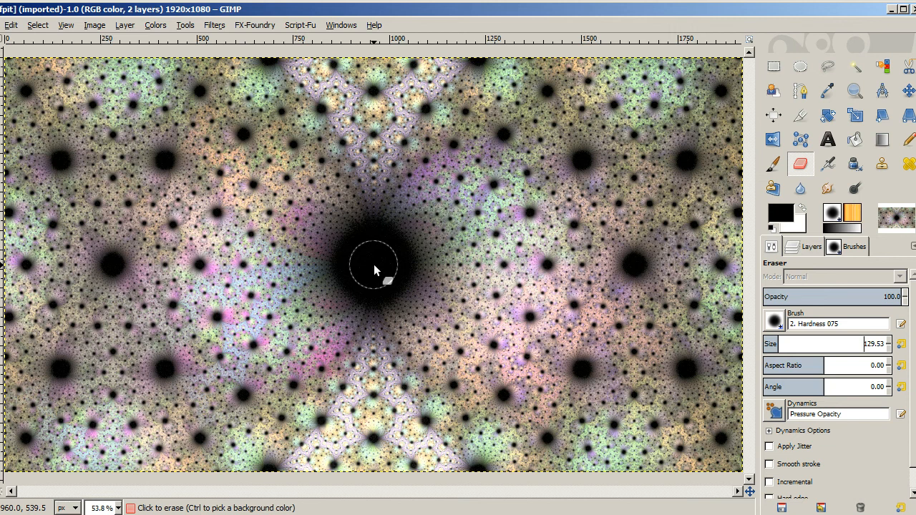
Enlarge the eraser to about 293 and erase the fractal's dark centre, revealing the golden ripples.
{"action": "left_click", "coordinate": [374, 266]}
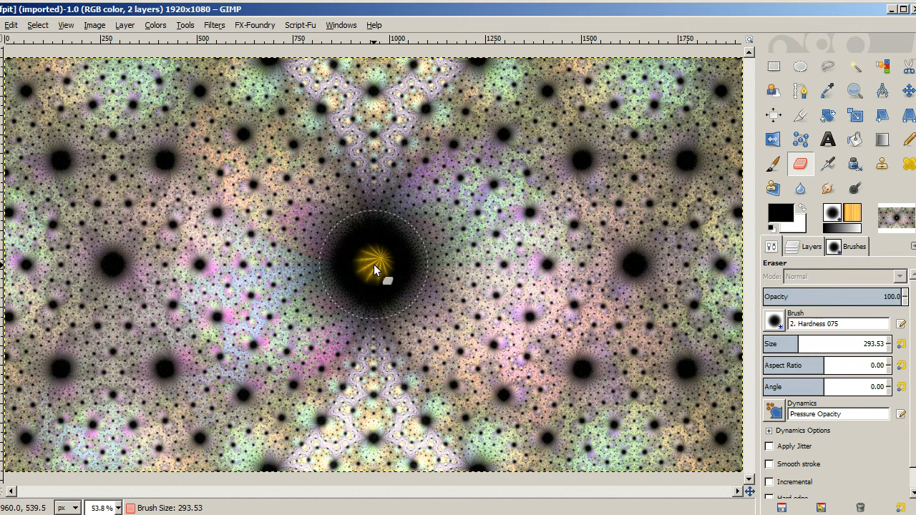
{"action": "left_click", "coordinate": [375, 270]}
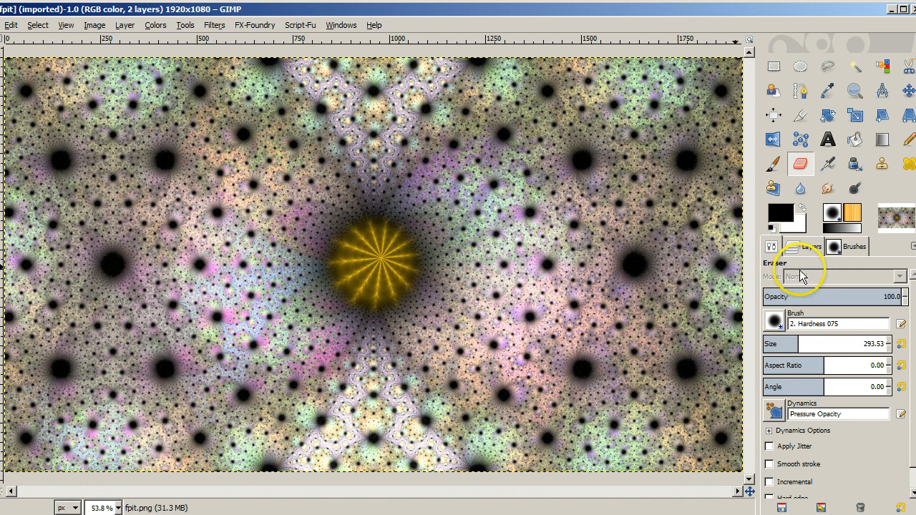
Make the fpitwaves.png ripple layer the active layer for editing.
{"action": "left_click", "coordinate": [804, 246]}
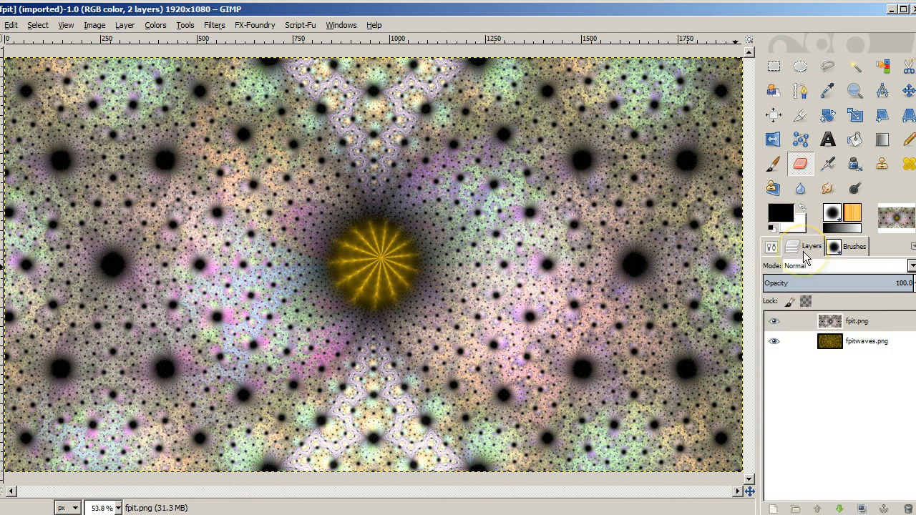
{"action": "left_click", "coordinate": [856, 340]}
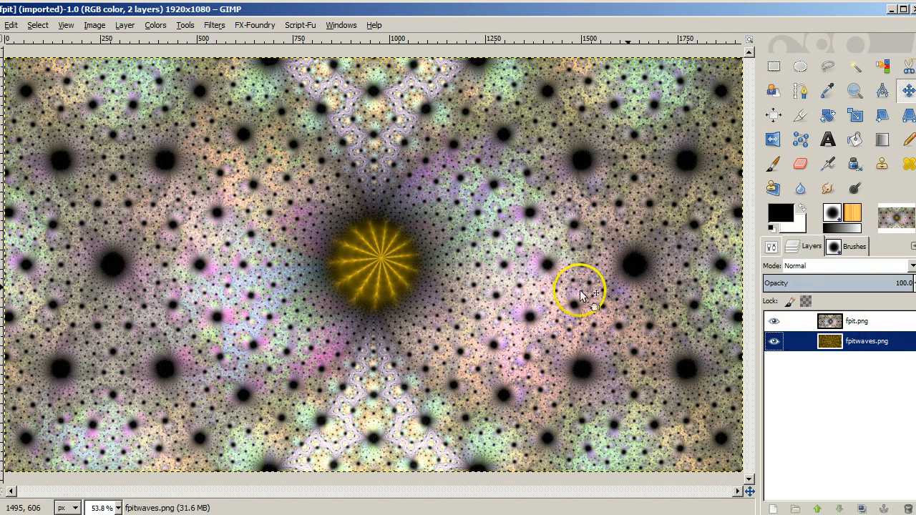
{"action": "mouse_move", "coordinate": [378, 264]}
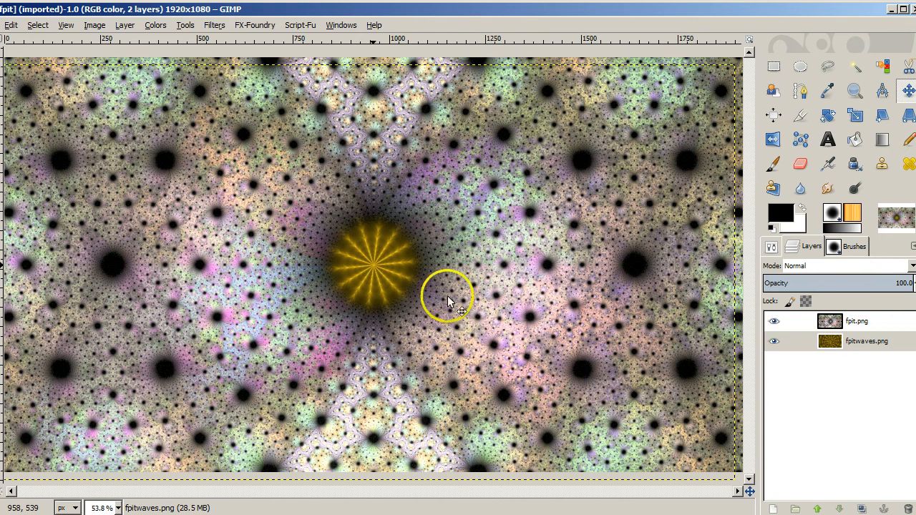
{"action": "mouse_move", "coordinate": [565, 315]}
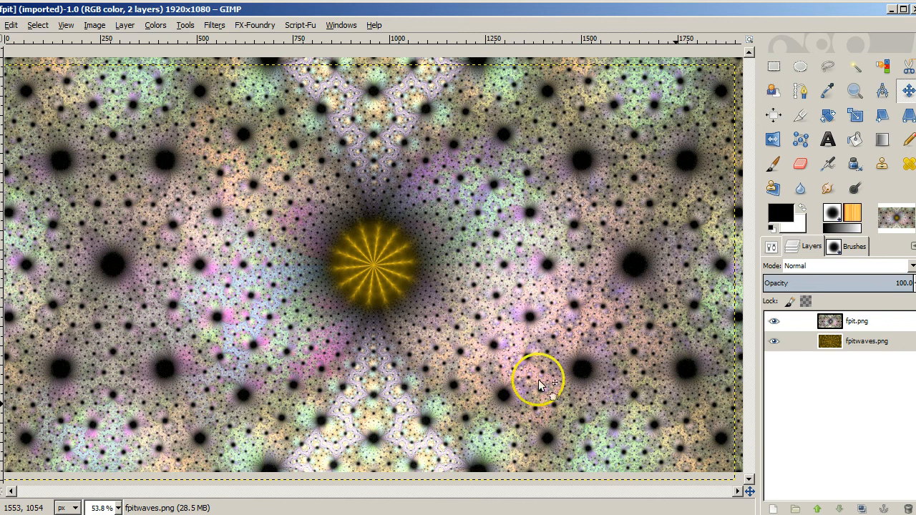
{"action": "mouse_move", "coordinate": [384, 273]}
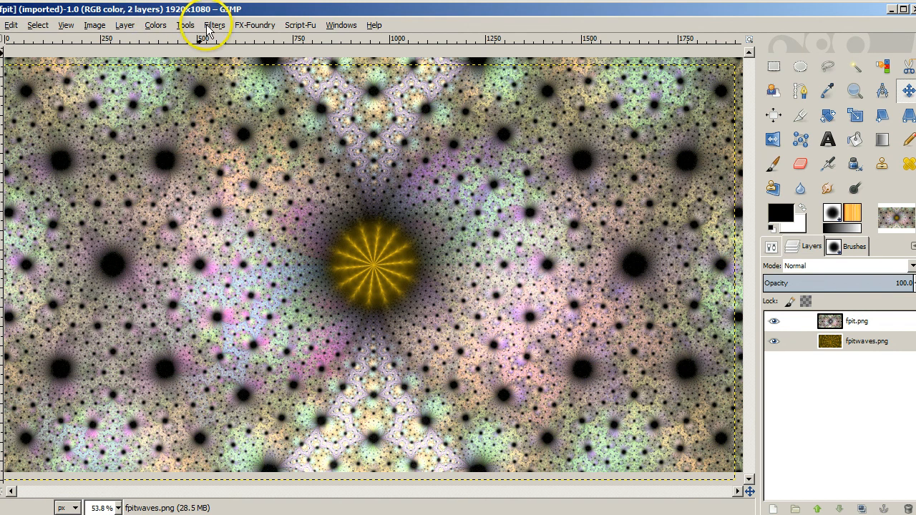
{"action": "left_click", "coordinate": [153, 26]}
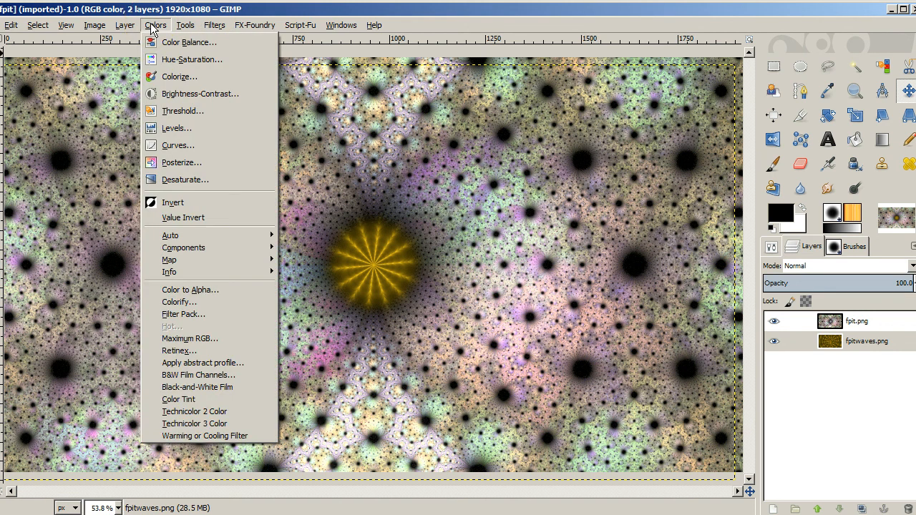
{"action": "mouse_move", "coordinate": [174, 77]}
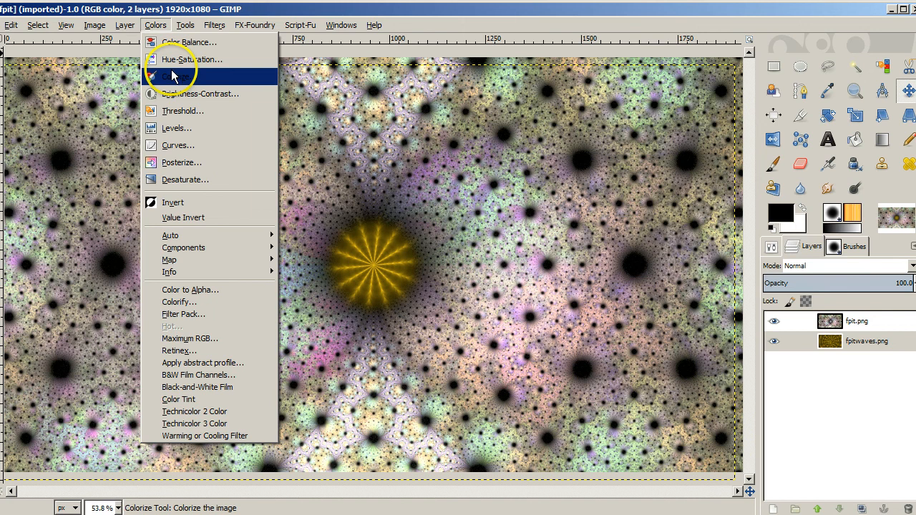
Colorize the ripple layer with Hue about 277 so the centre starburst turns purple.
{"action": "left_click", "coordinate": [175, 77]}
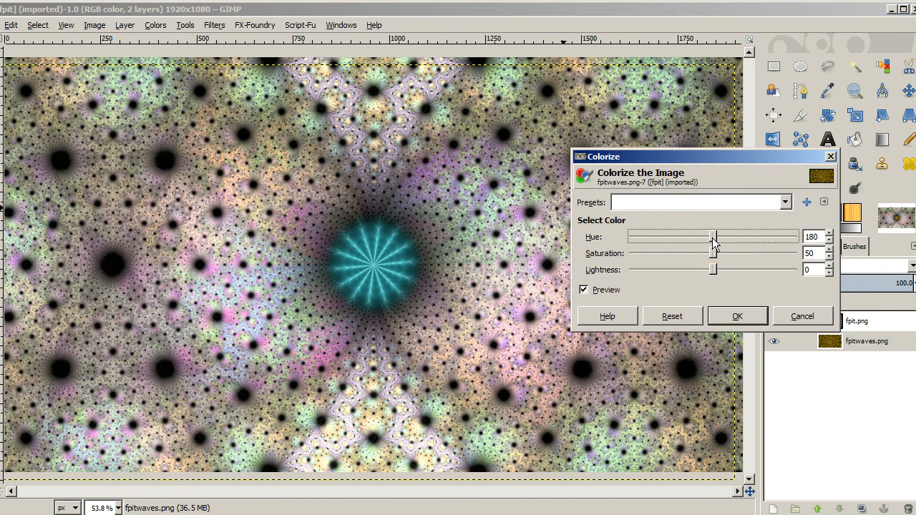
{"action": "left_click_drag", "start_coordinate": [712, 237], "coordinate": [742, 236]}
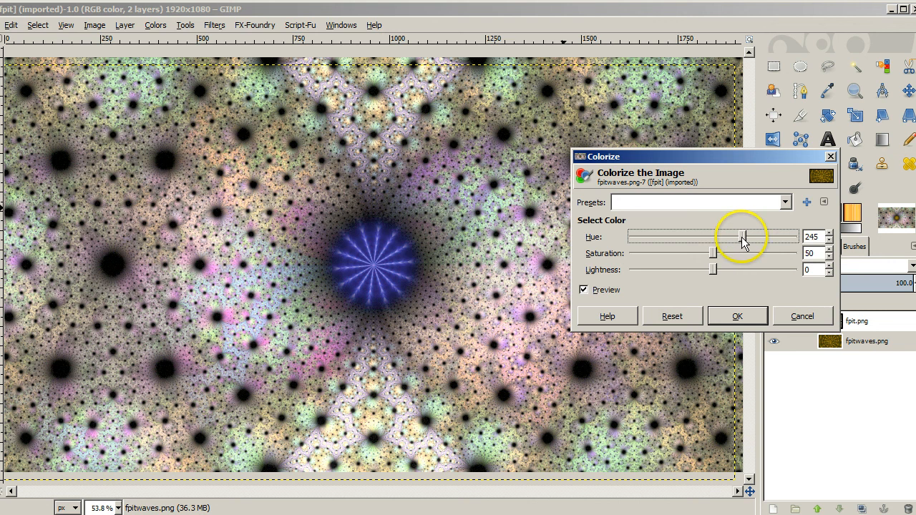
{"action": "left_click_drag", "start_coordinate": [742, 237], "coordinate": [750, 238]}
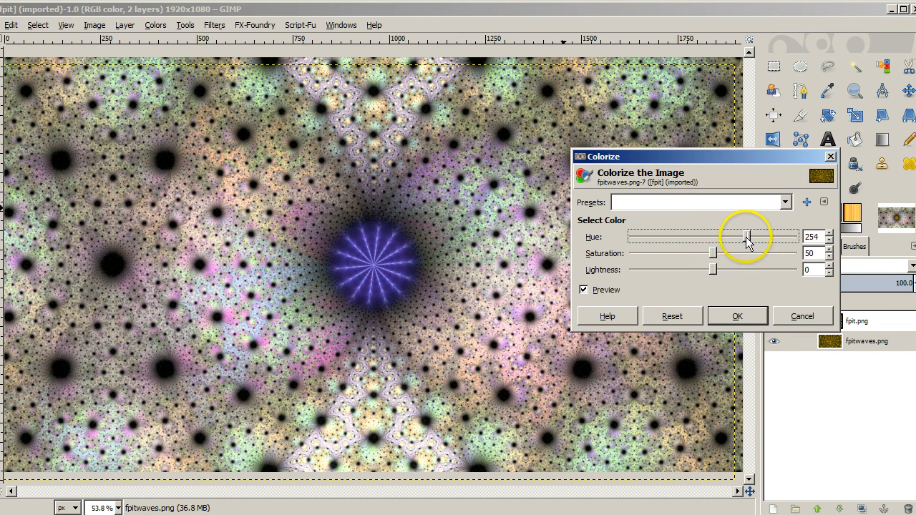
{"action": "left_click_drag", "start_coordinate": [747, 236], "coordinate": [753, 237]}
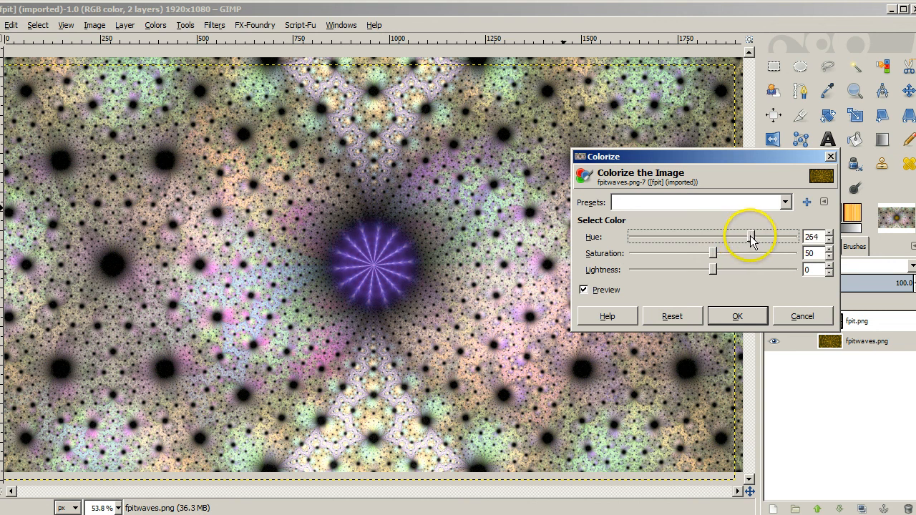
{"action": "left_click_drag", "start_coordinate": [752, 236], "coordinate": [762, 236]}
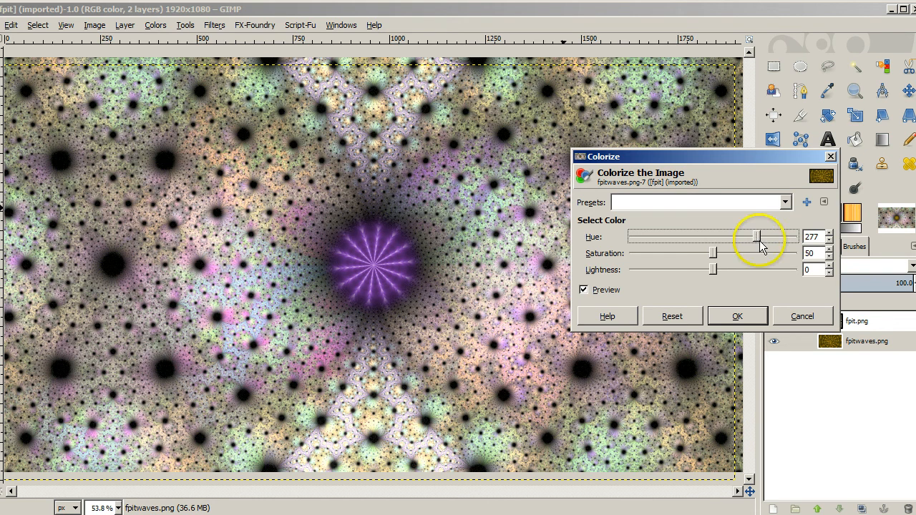
{"action": "left_click", "coordinate": [737, 317]}
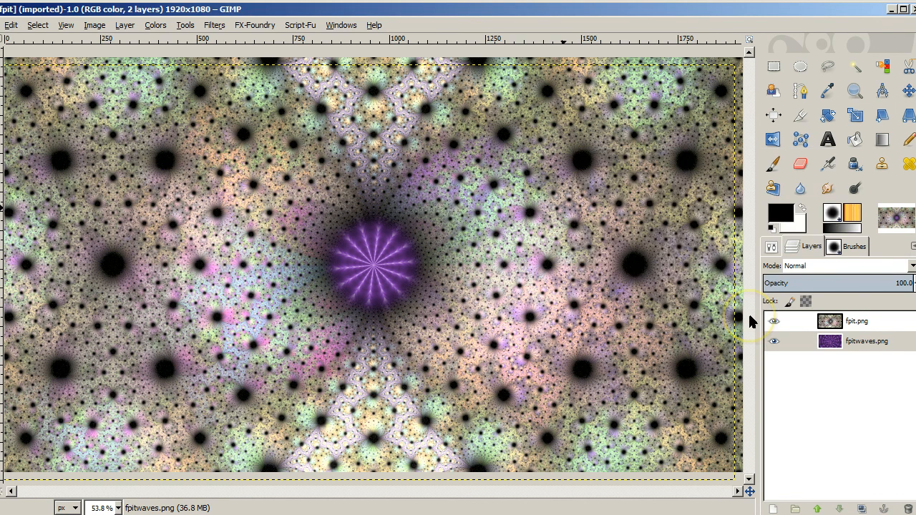